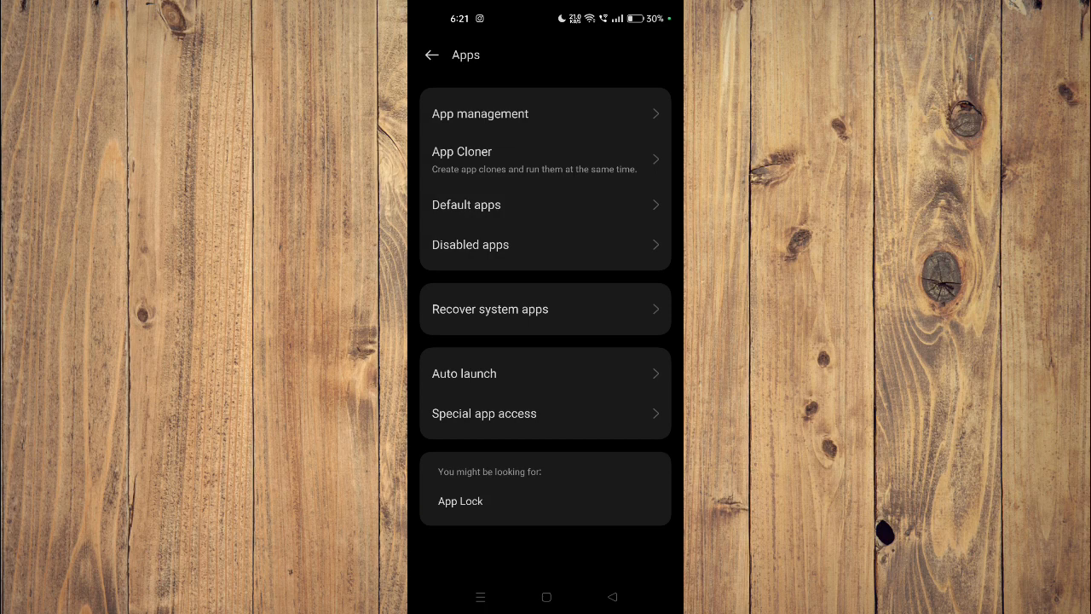
Enter App management and scroll the installed-app list down until Blinkit is visible
{"action": "left_click", "coordinate": [481, 113]}
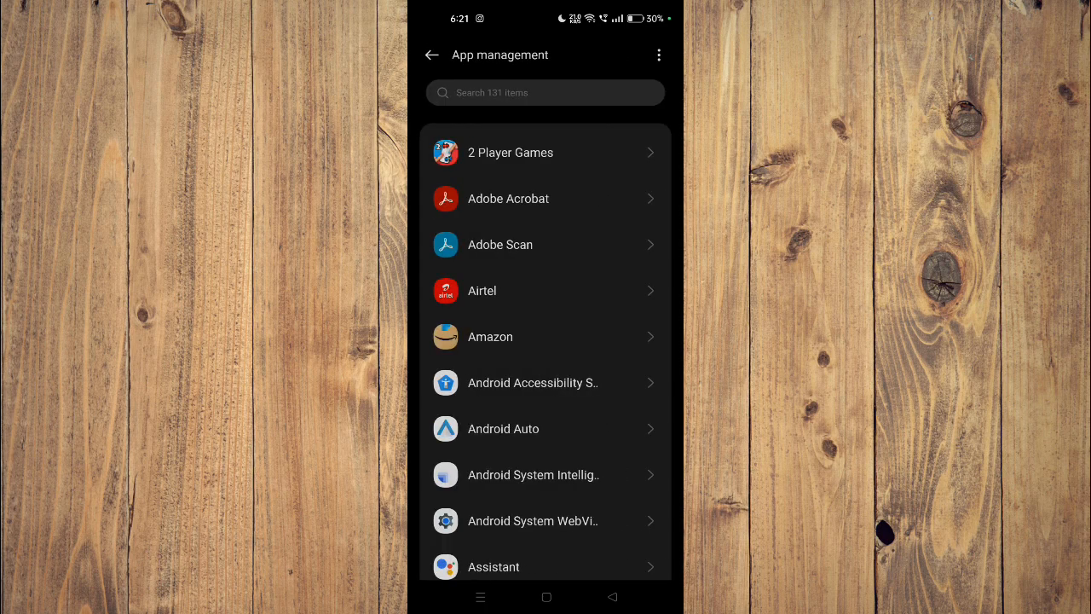
{"action": "scroll", "scroll_direction": "down", "scroll_amount": 3}
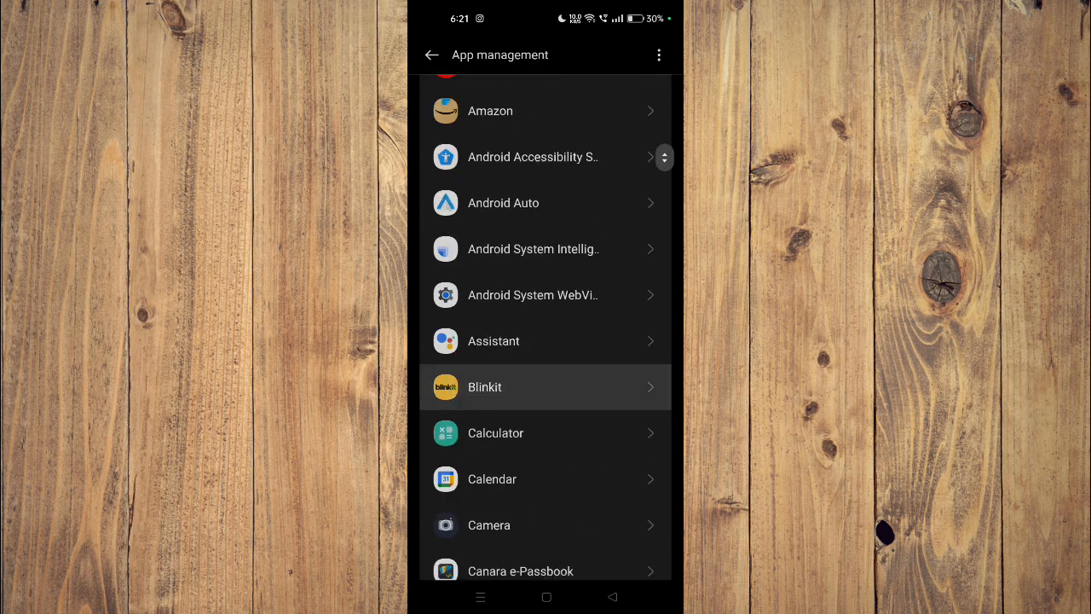
View Blinkit's app details, then back out to the main Settings list
{"action": "left_click", "coordinate": [545, 385]}
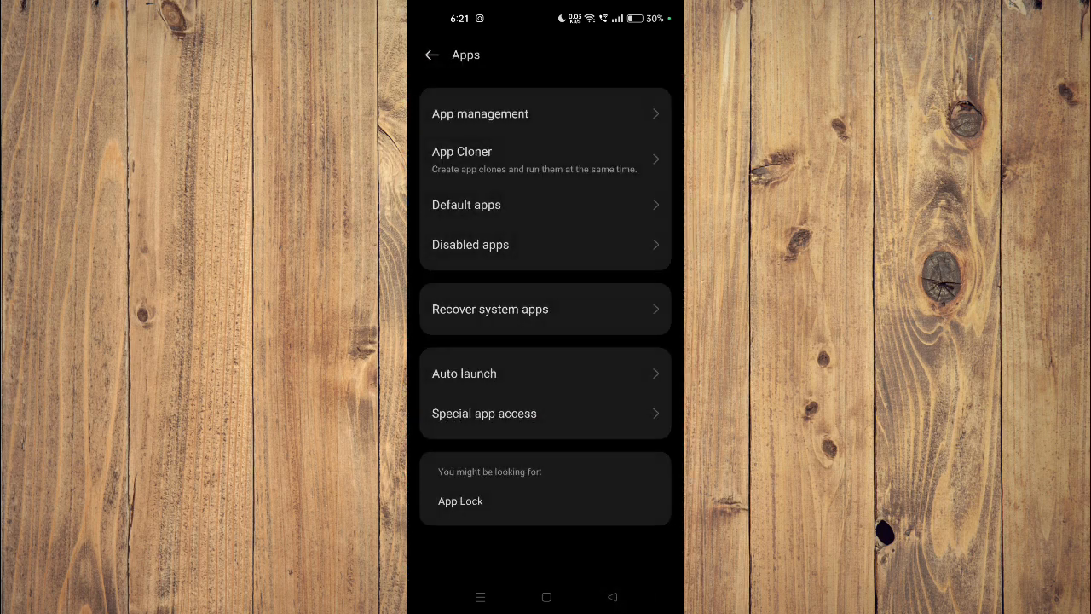
{"action": "left_click", "coordinate": [431, 55]}
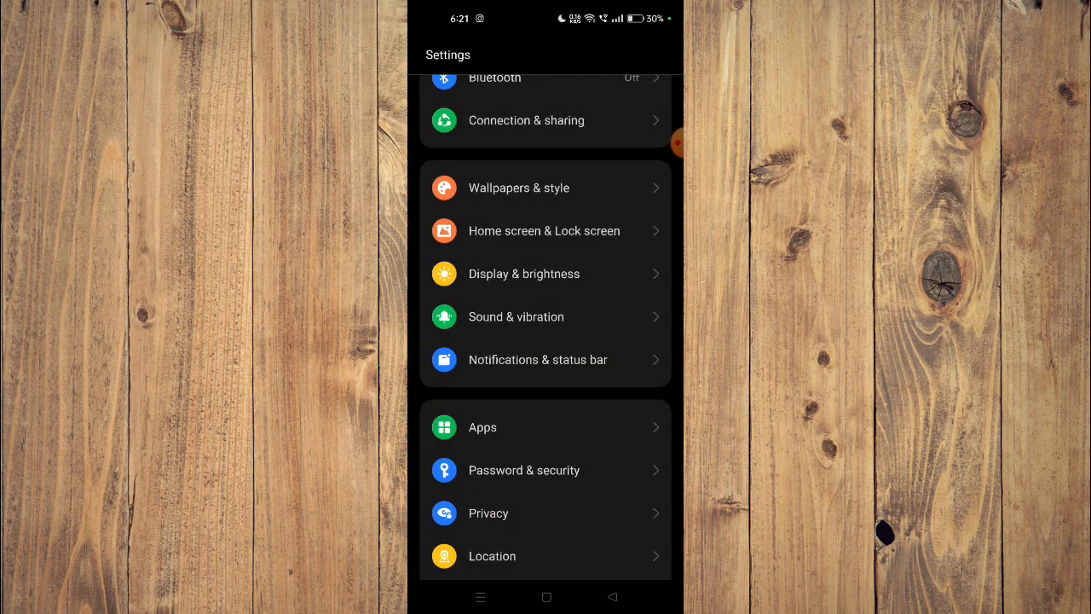